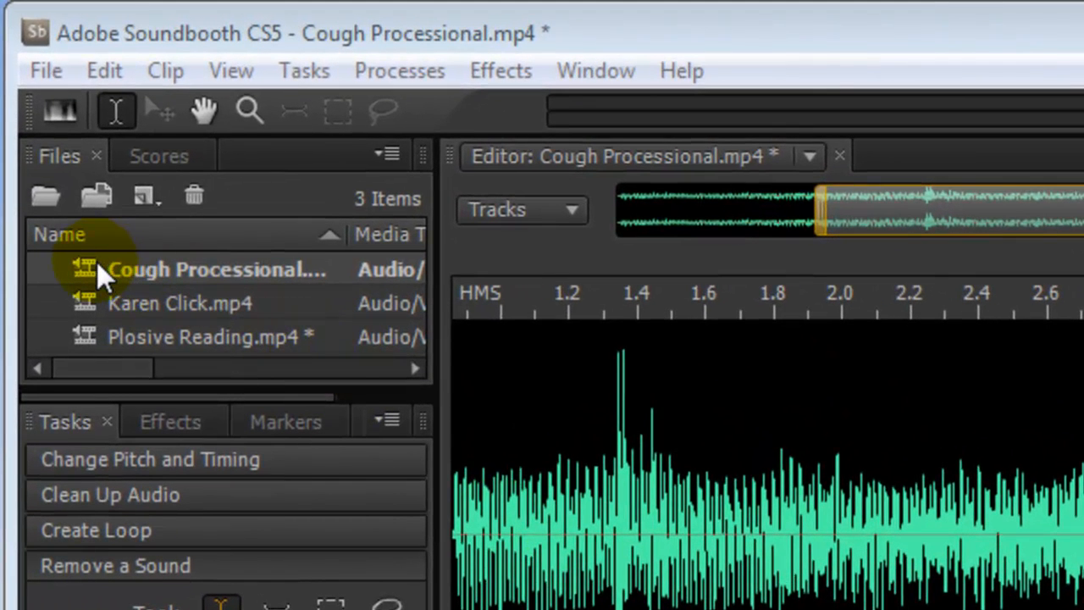
mouse_move(101, 352)
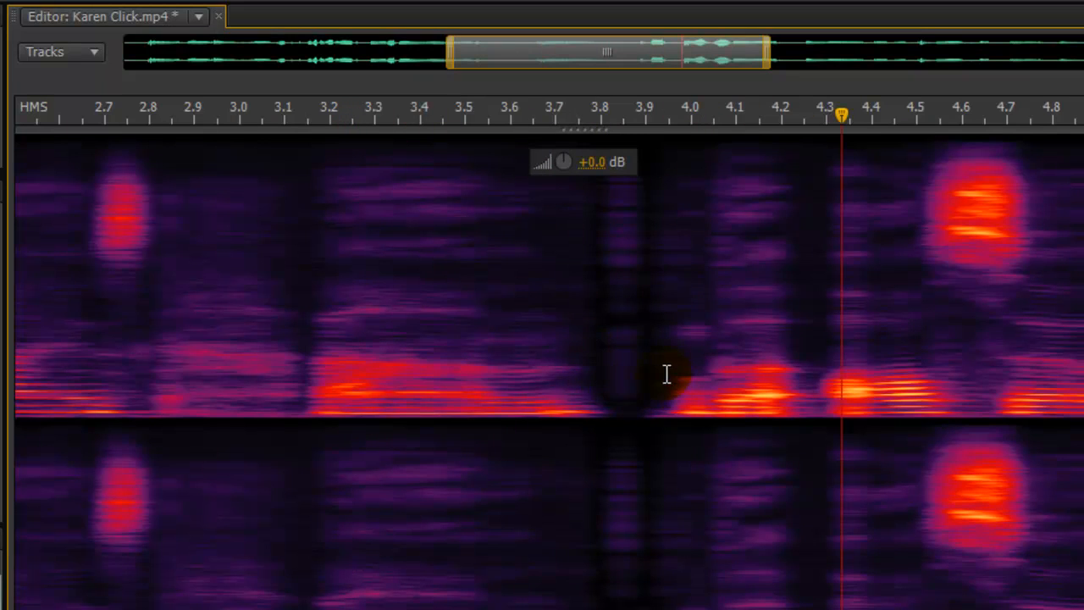
mouse_move(724, 390)
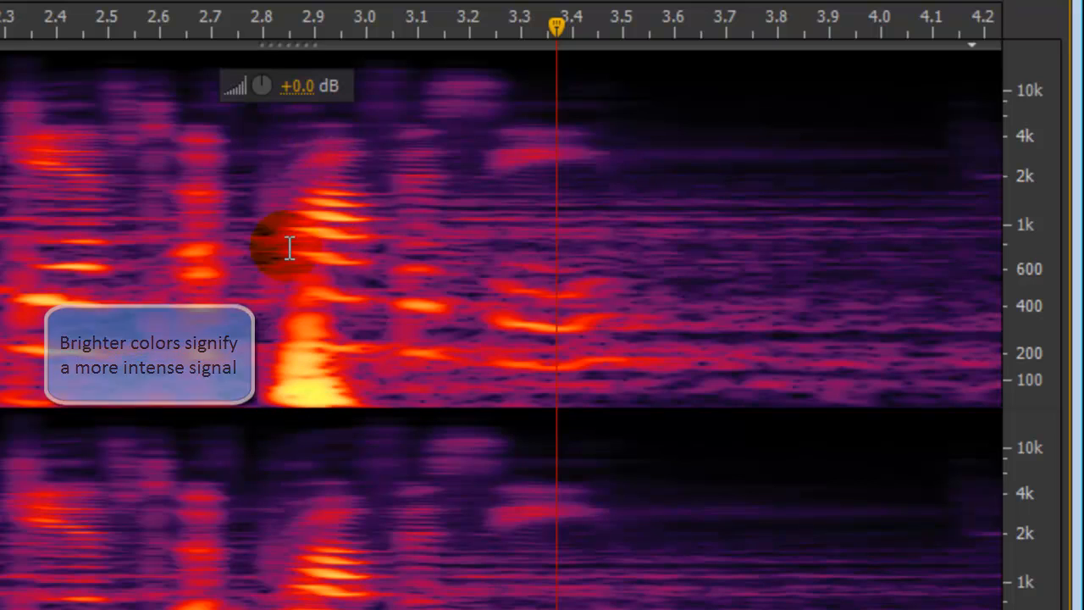
mouse_move(323, 405)
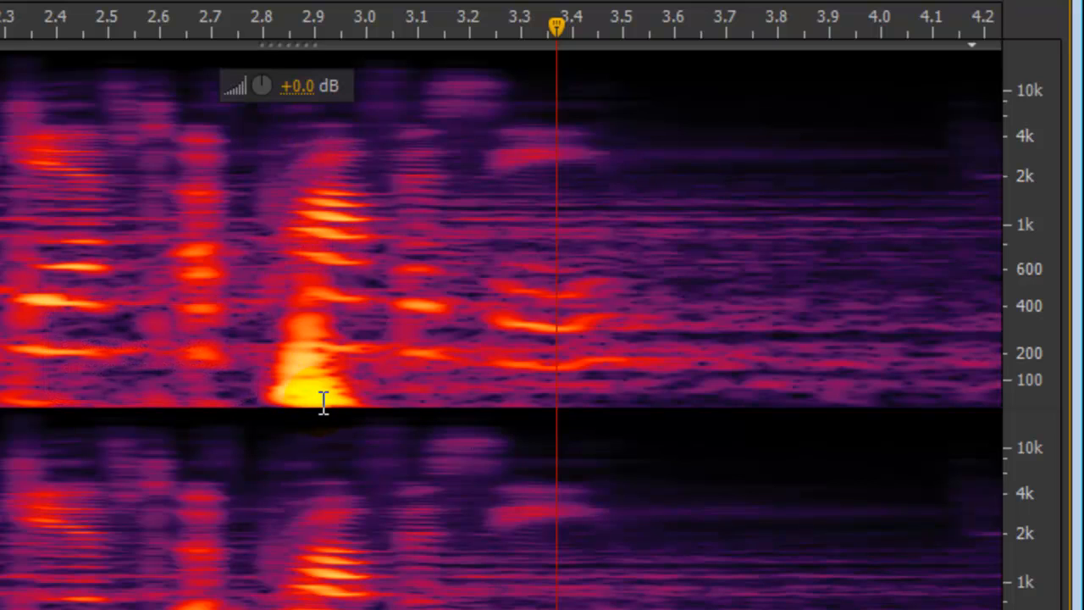